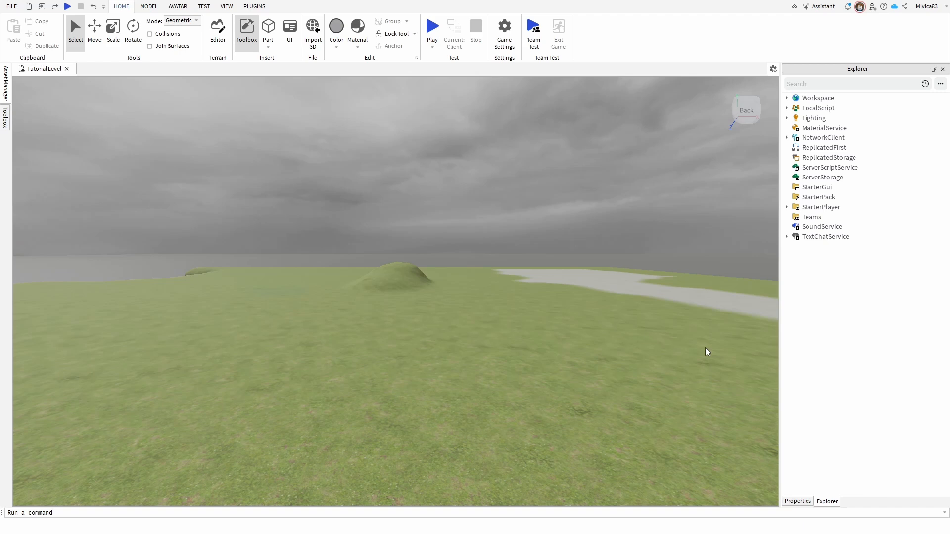
pyautogui.moveTo(484, 207)
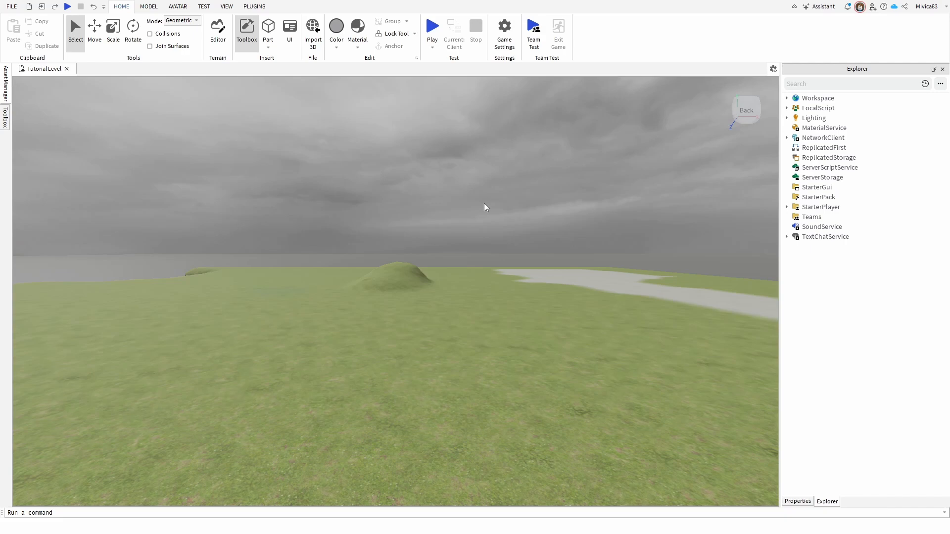
pyautogui.moveTo(448, 121)
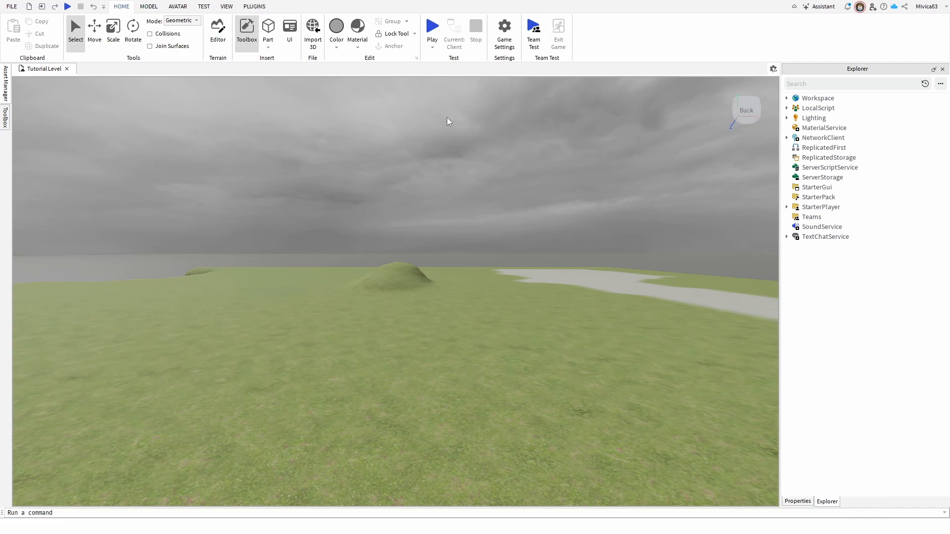
# - Start and stop a brief play test, then insert a LocalScript under ReplicatedFirst
pyautogui.click(432, 27)
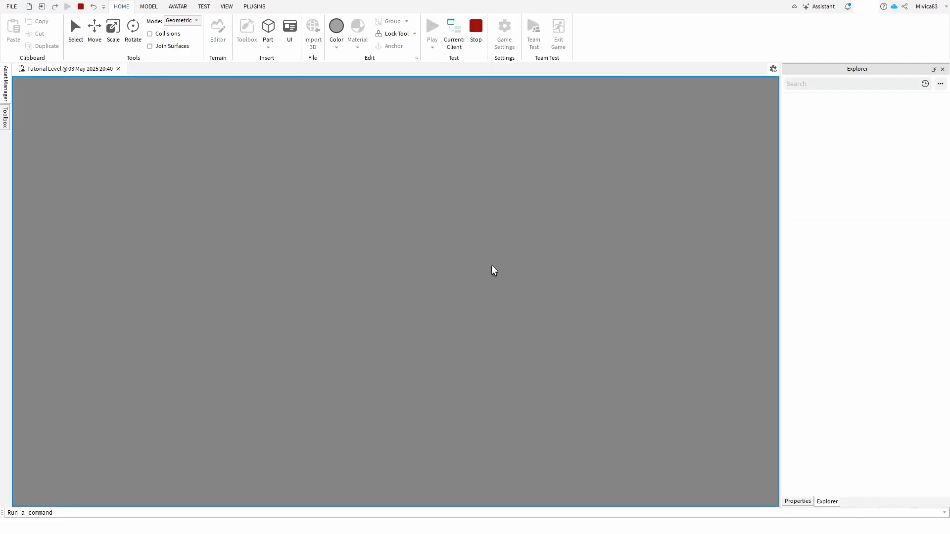
pyautogui.click(432, 28)
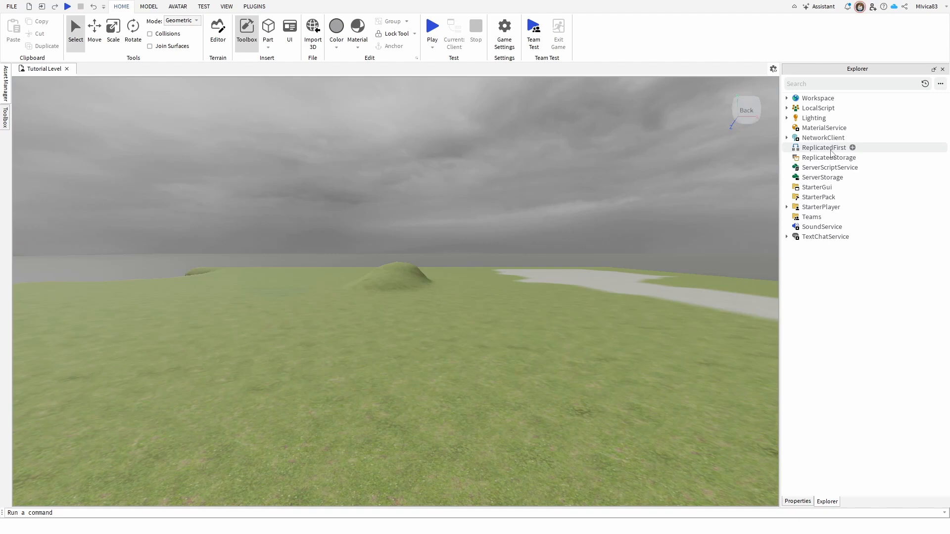
pyautogui.click(823, 147)
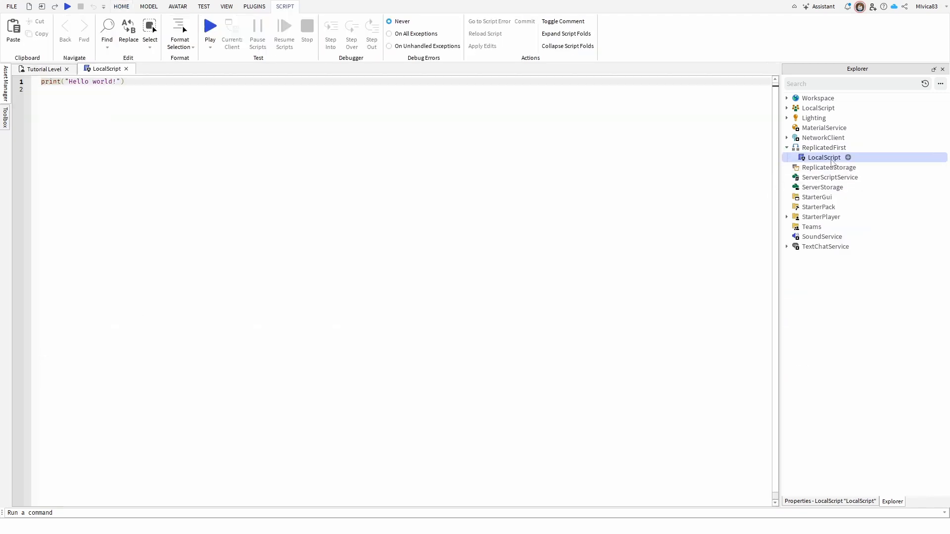
# - Rename the new LocalScript under ReplicatedFirst to NoMouse
pyautogui.rightClick(824, 156)
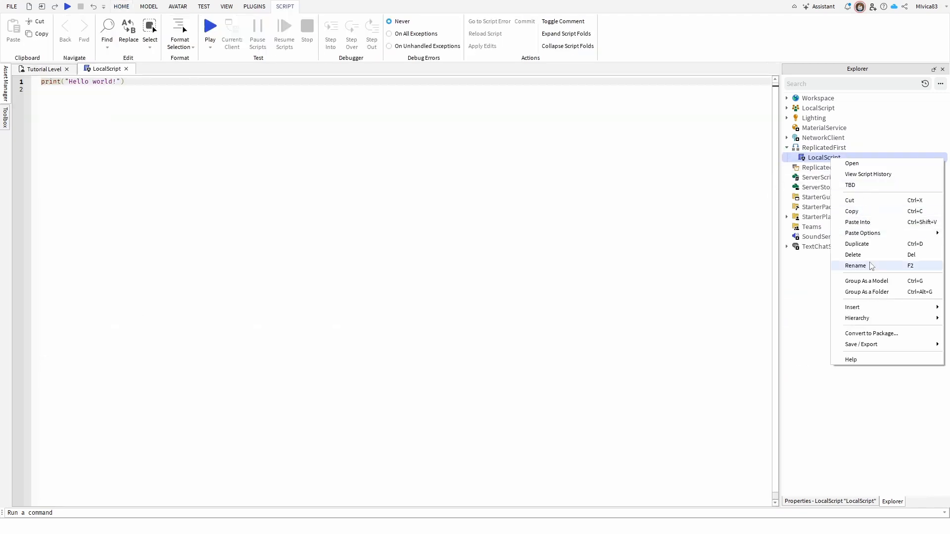
pyautogui.click(855, 265)
pyautogui.write('NoMouse')
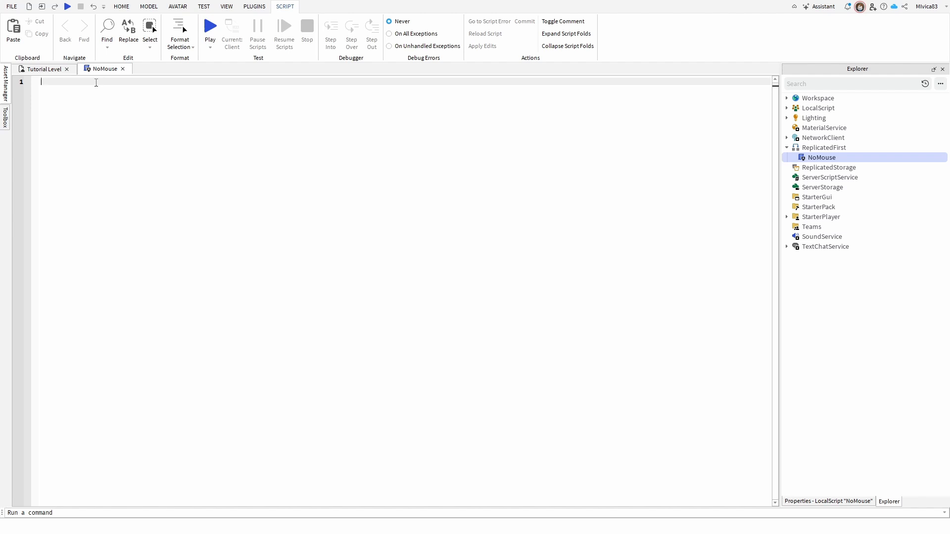
# - Add the line local UIS = game:GetService("UserInputService") to NoMouse
pyautogui.write('local UIS = game:GetService("UserInputService")')
pyautogui.write('UIS.MouseIconEnabled = false')
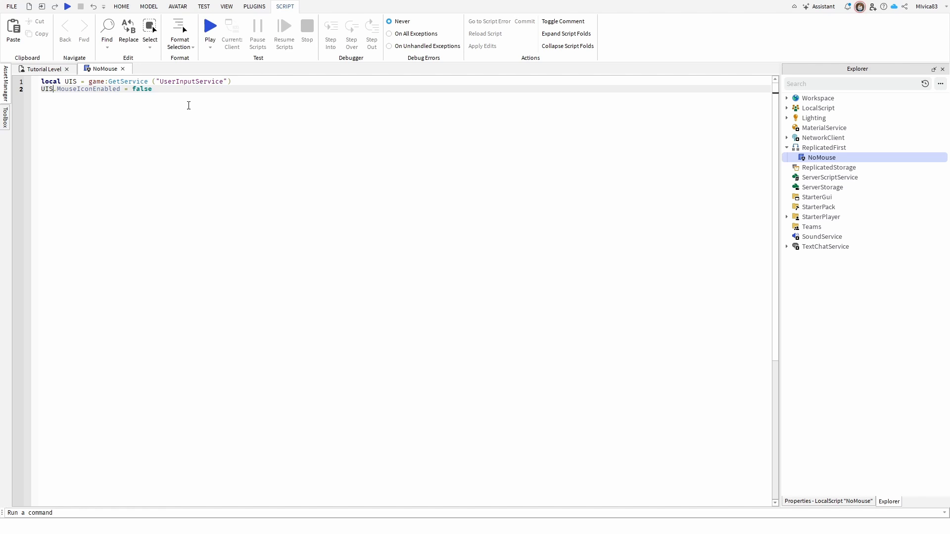
pyautogui.moveTo(175, 71)
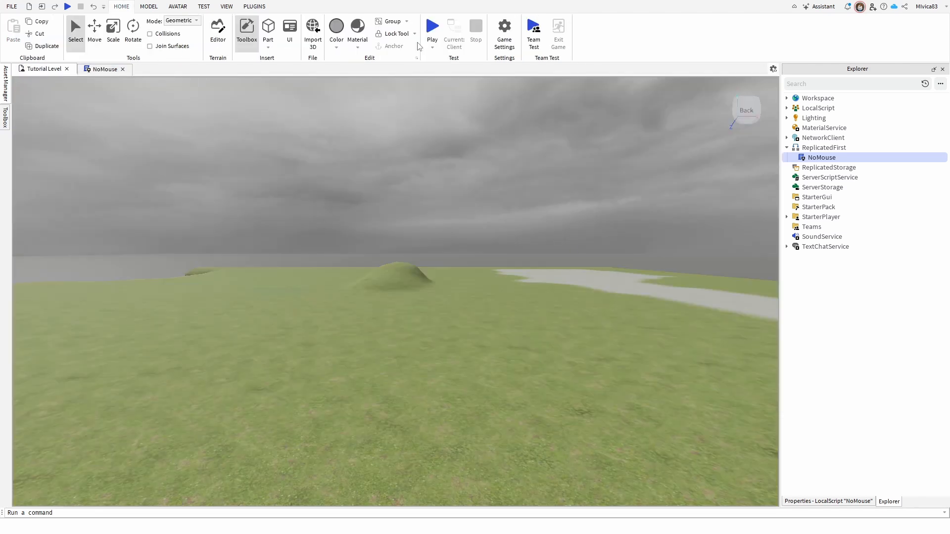
# - Play-test the Tutorial Level to confirm the mouse cursor no longer appears
pyautogui.click(432, 26)
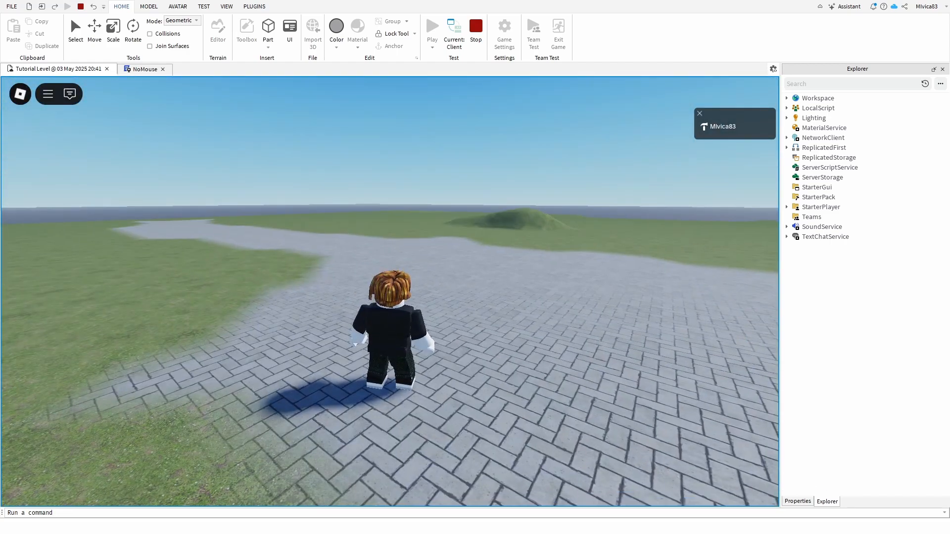
pyautogui.click(475, 29)
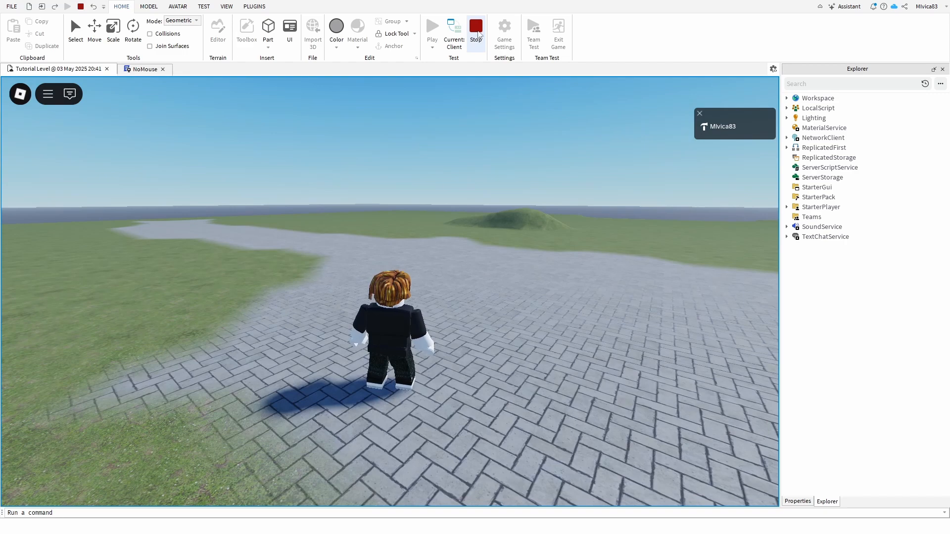
# - Stop the play test and reopen the NoMouse script in the editor
pyautogui.click(475, 29)
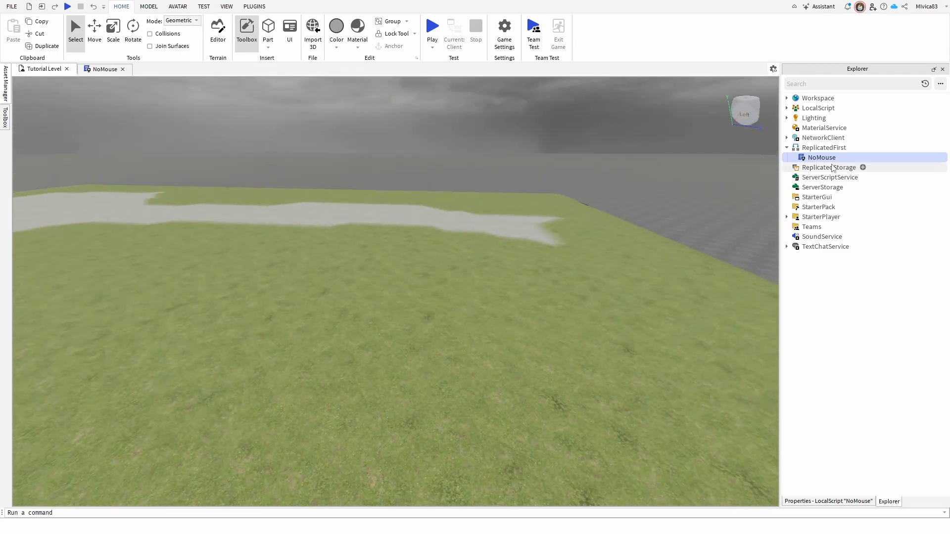
pyautogui.doubleClick(821, 157)
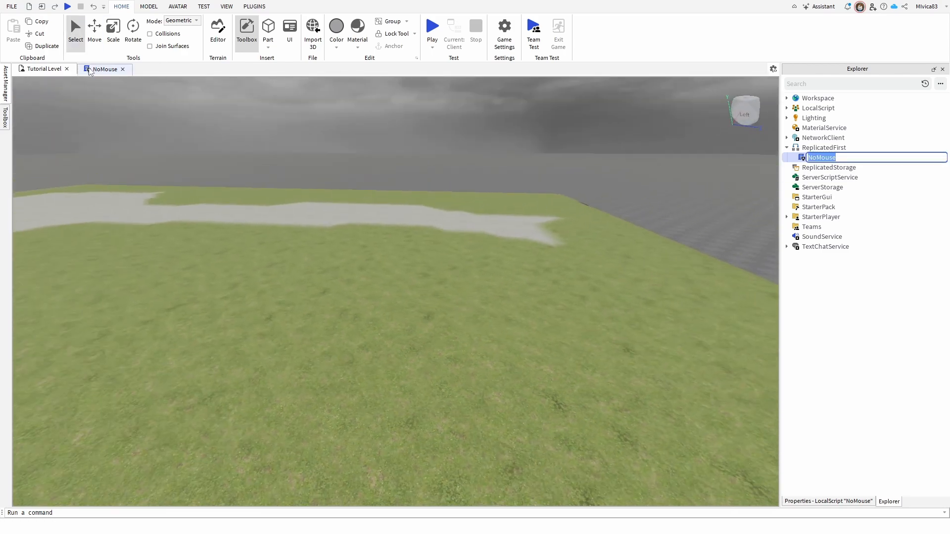
pyautogui.doubleClick(821, 157)
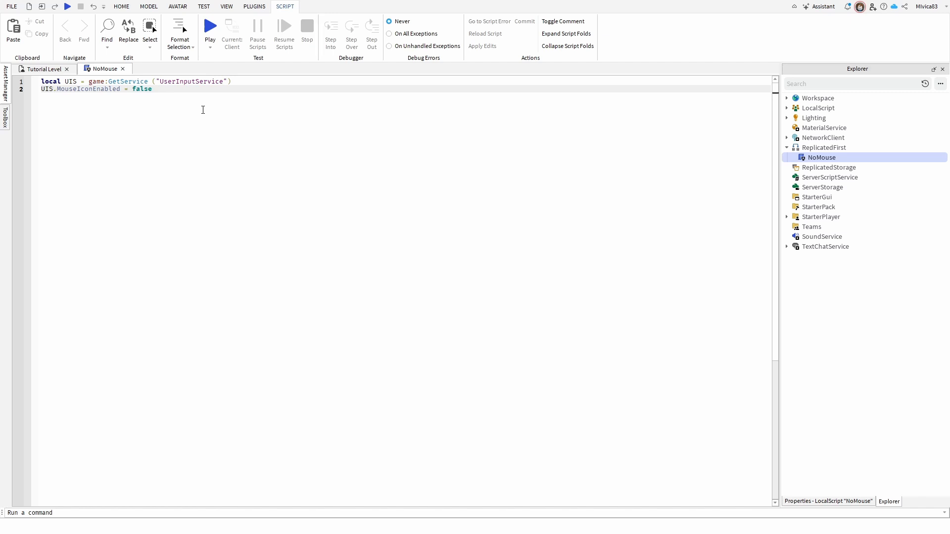
pyautogui.click(54, 89)
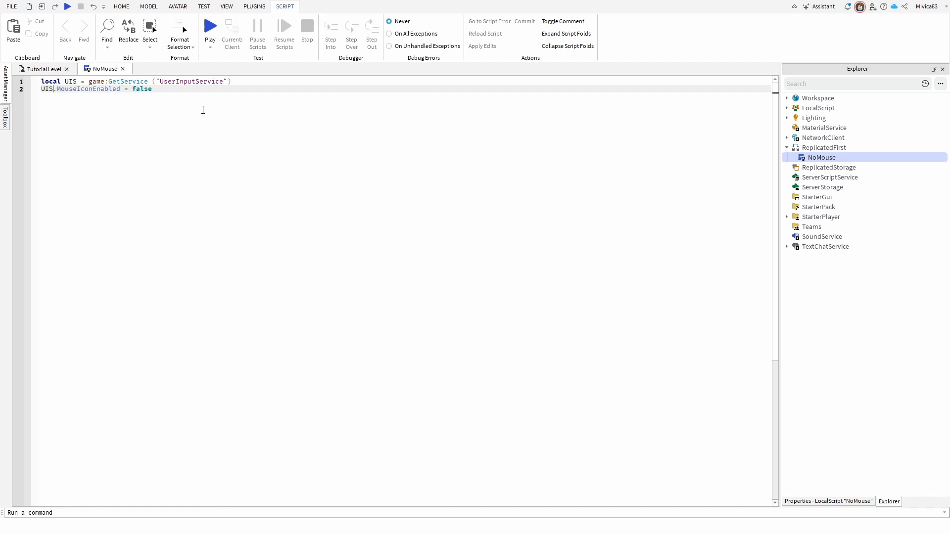